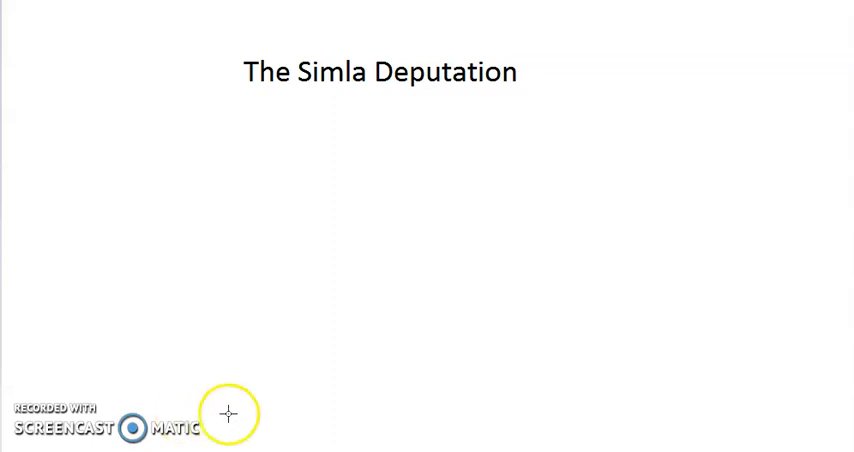
pyautogui.moveTo(235, 262)
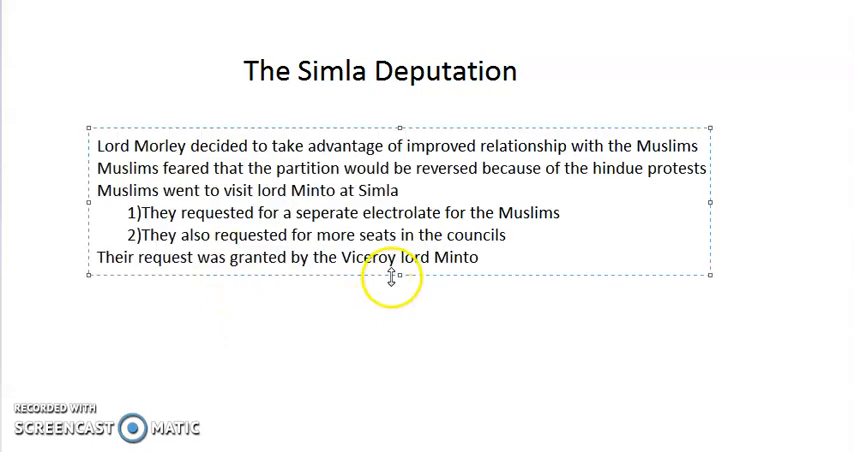
pyautogui.moveTo(310, 338)
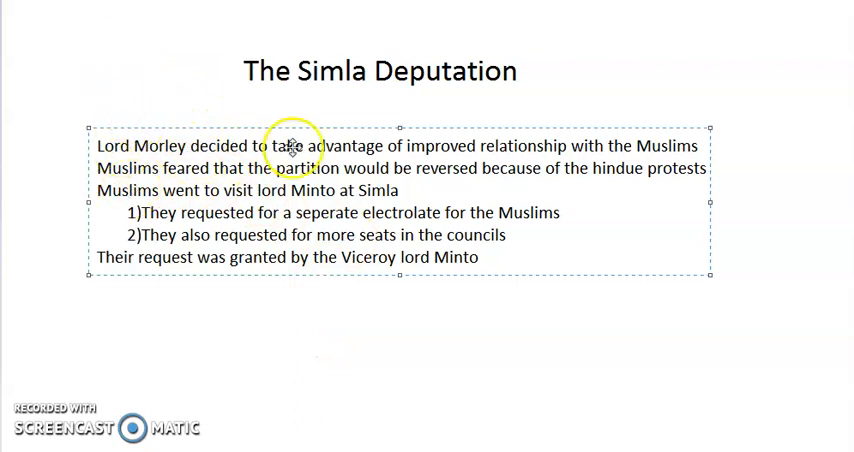
pyautogui.moveTo(127, 149)
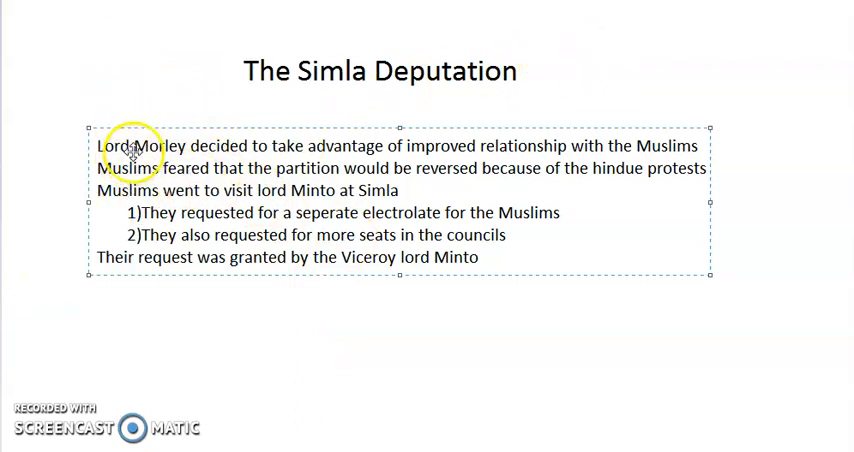
pyautogui.moveTo(472, 72)
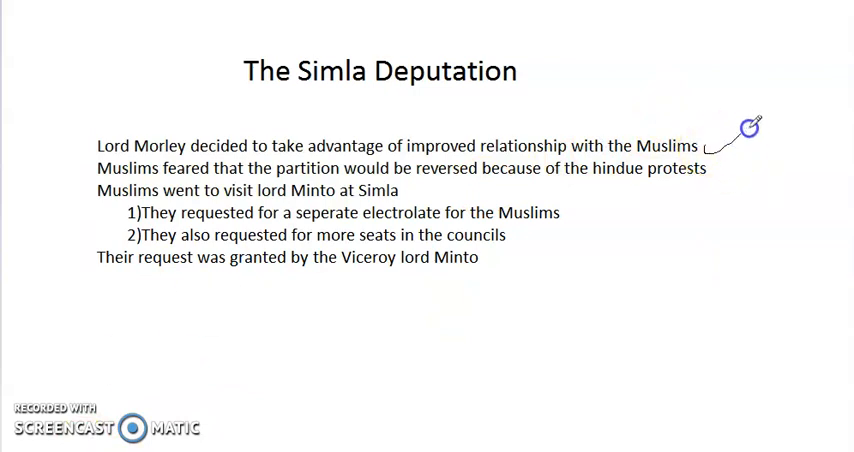
pyautogui.moveTo(465, 174)
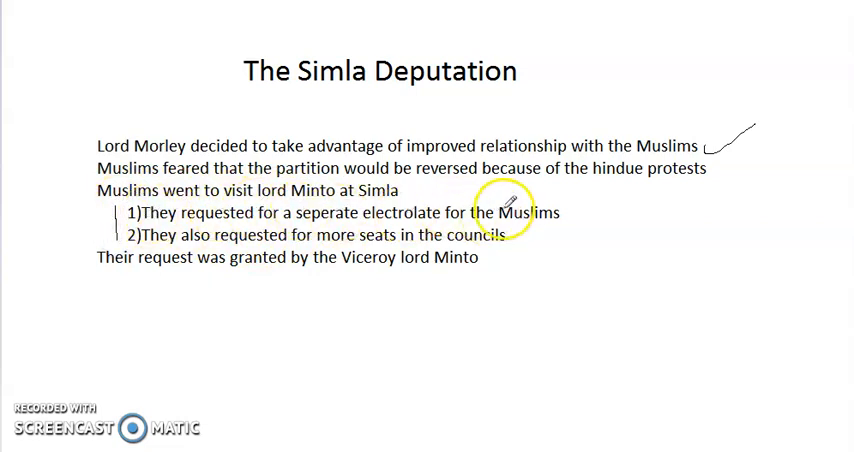
pyautogui.moveTo(567, 215)
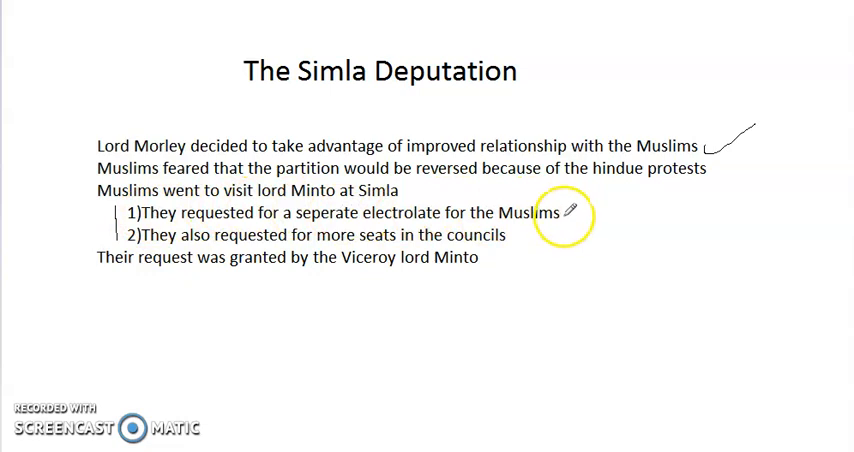